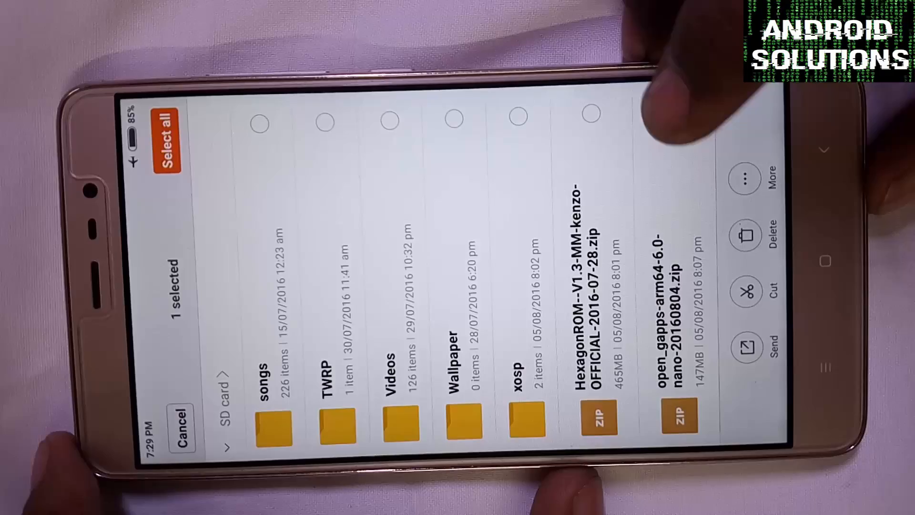
- Configure a TWRP backup of System, Data, Cache and Boot to microSD, then return Home
{"action": "left_click", "coordinate": [746, 177]}
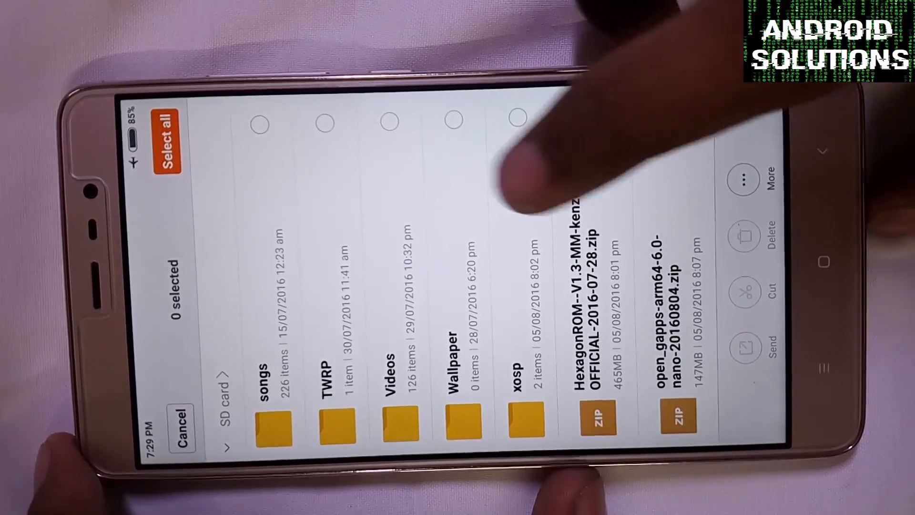
{"action": "left_click", "coordinate": [515, 119]}
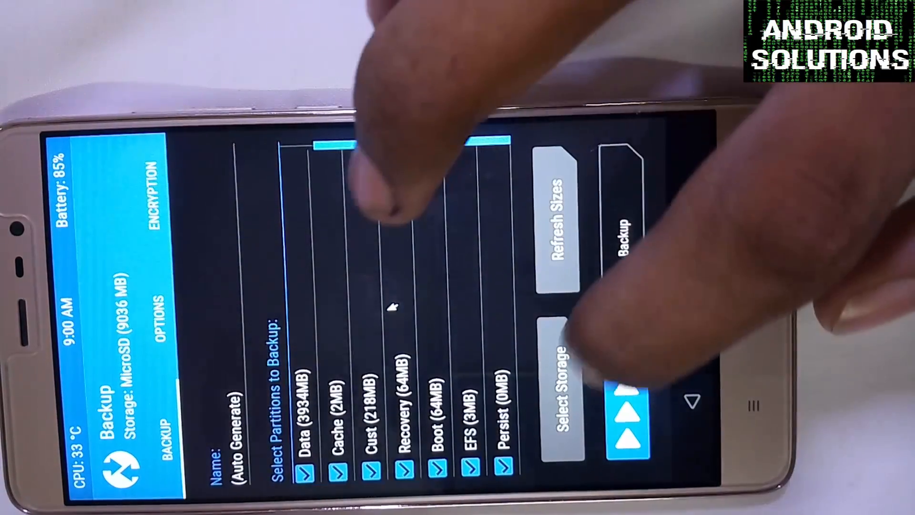
{"action": "left_click", "coordinate": [563, 402]}
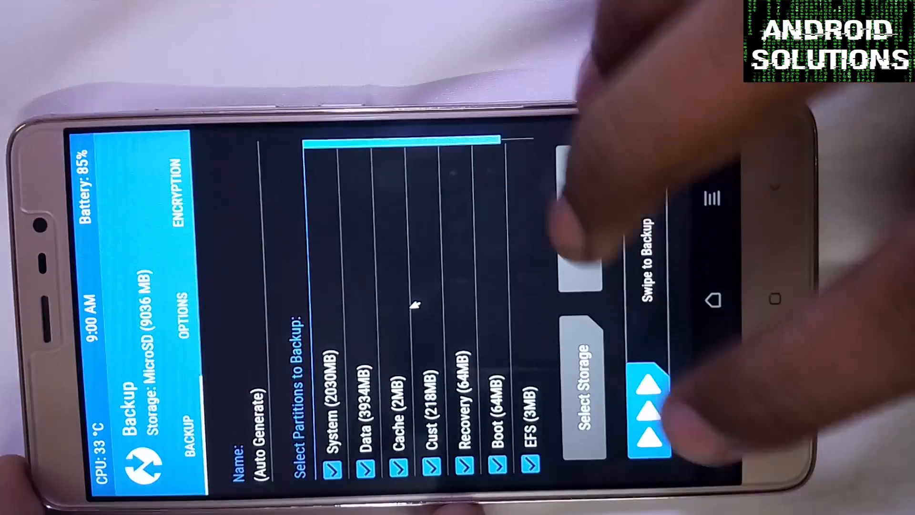
{"action": "left_click", "coordinate": [725, 300]}
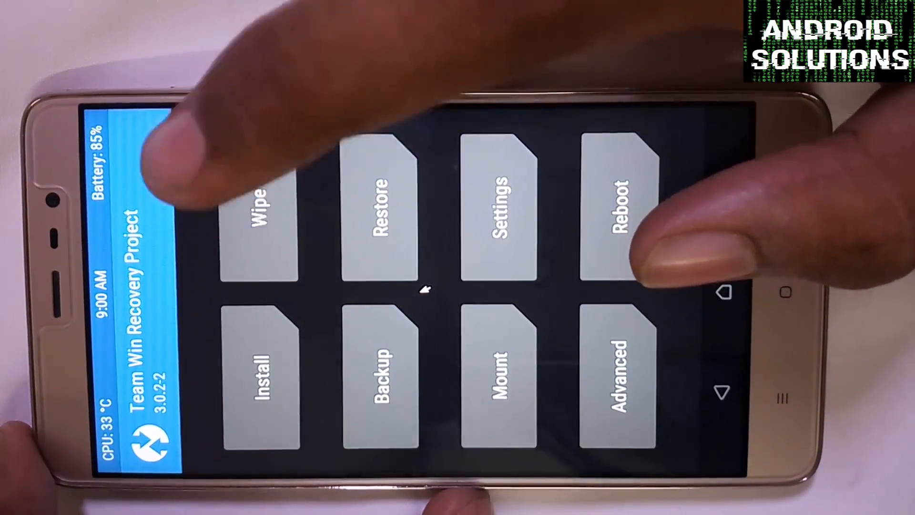
- Advanced-wipe Dalvik, System, Data, Internal Storage and Cache, then leave the results screen
{"action": "left_click", "coordinate": [262, 210]}
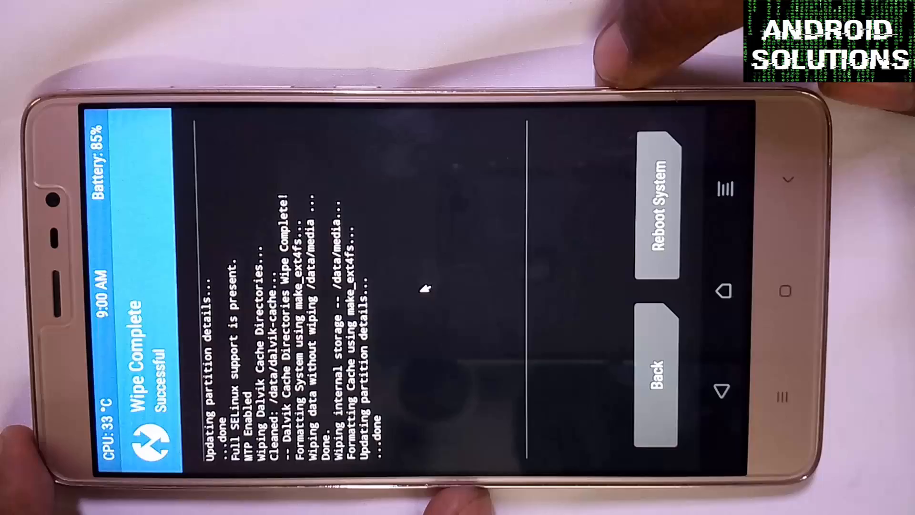
{"action": "left_click", "coordinate": [653, 372]}
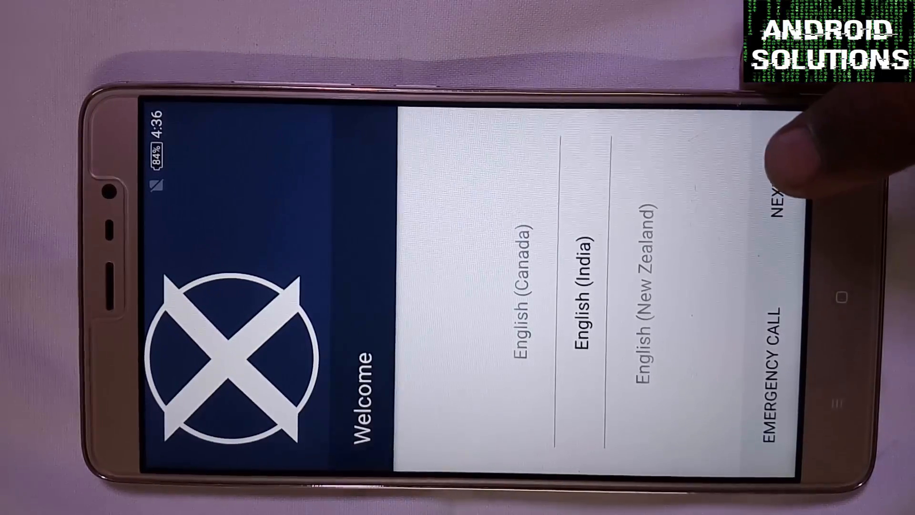
- Complete setup with English (India), Wi-Fi skipped and lock-screen notifications hidden
{"action": "left_click", "coordinate": [771, 193]}
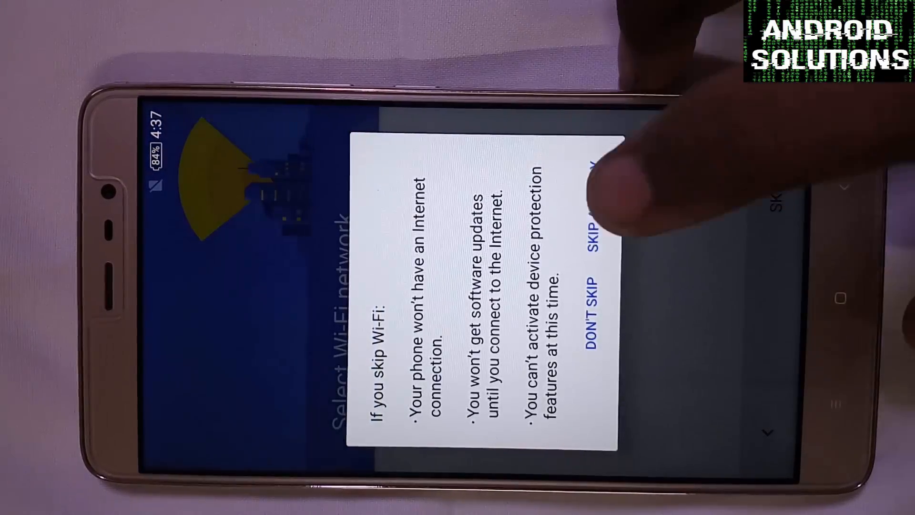
{"action": "left_click", "coordinate": [601, 228]}
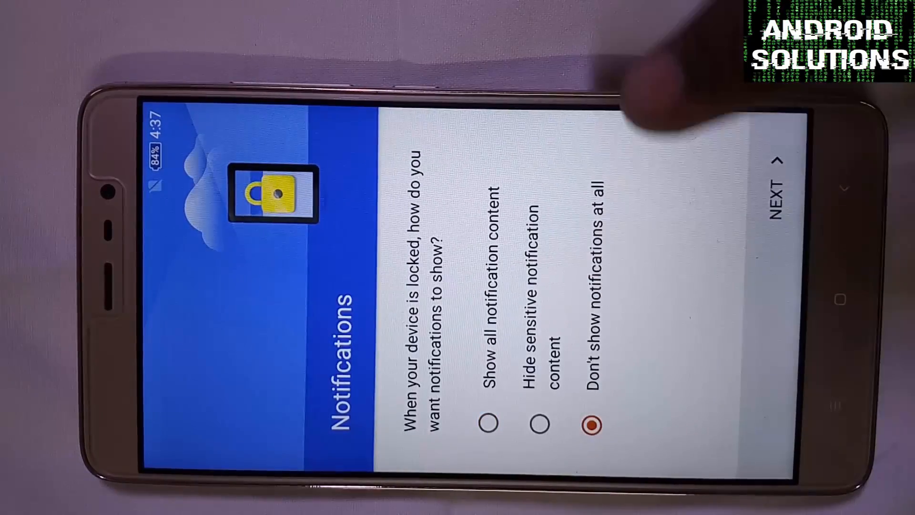
{"action": "left_click", "coordinate": [773, 195]}
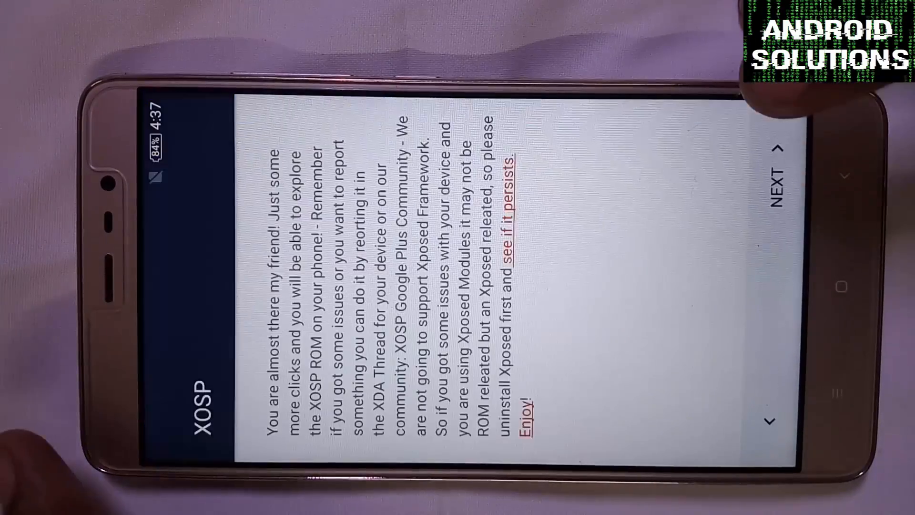
{"action": "left_click", "coordinate": [775, 181]}
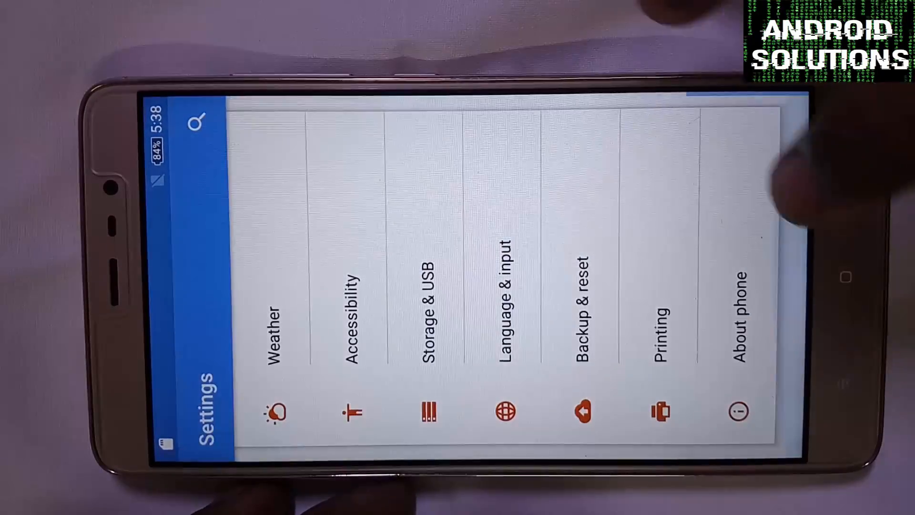
- Open About phone to view the XOSP version, Android 6.0.1 and kernel details
{"action": "left_click", "coordinate": [739, 321]}
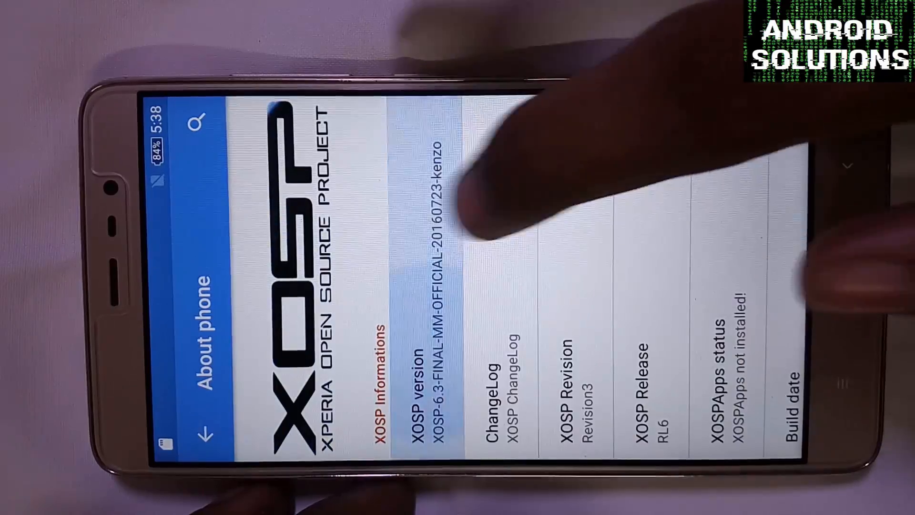
{"action": "scroll", "scroll_direction": "down", "scroll_amount": 3}
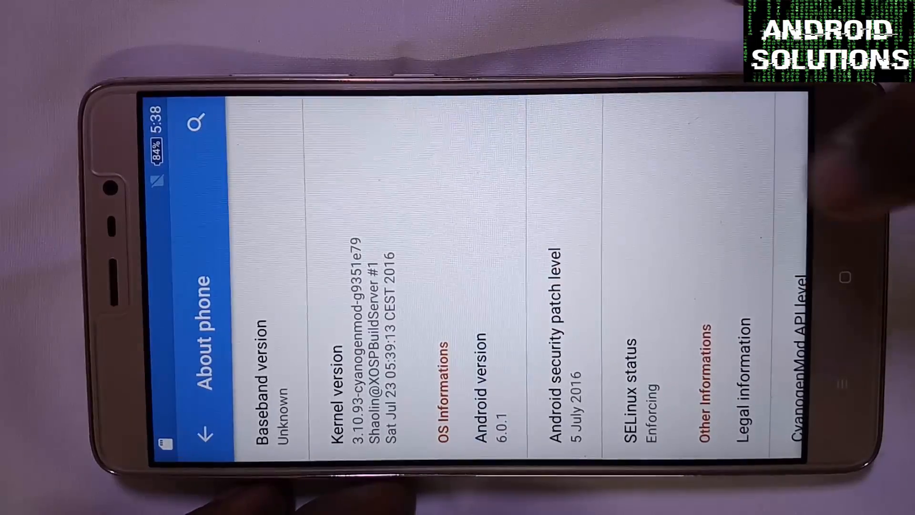
- Go back from About phone and scroll the Settings list toward the Device section
{"action": "left_click", "coordinate": [204, 434]}
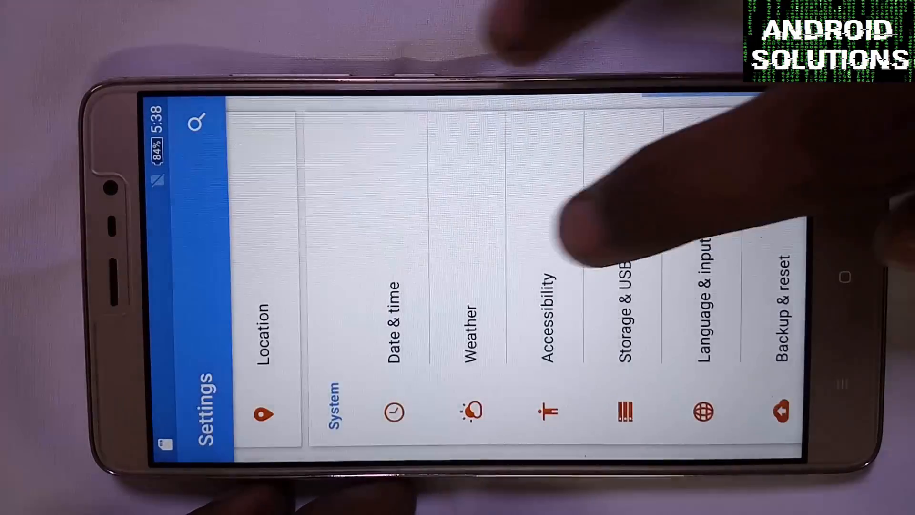
{"action": "scroll", "scroll_direction": "left", "scroll_amount": 3}
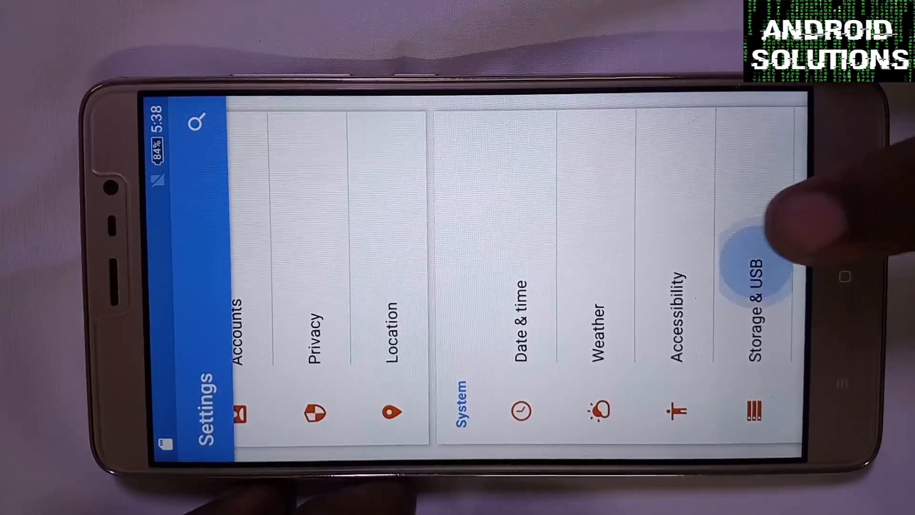
{"action": "scroll", "scroll_direction": "left", "scroll_amount": 3}
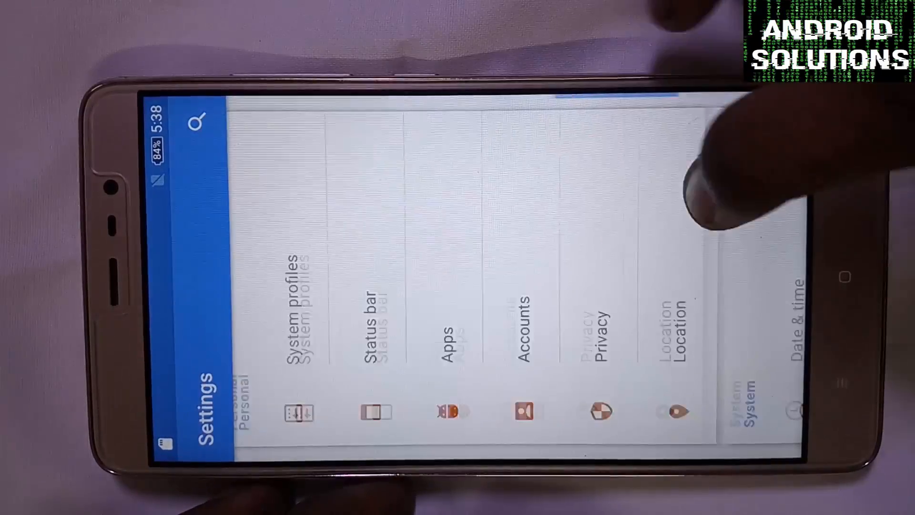
{"action": "scroll", "scroll_direction": "left", "scroll_amount": 3}
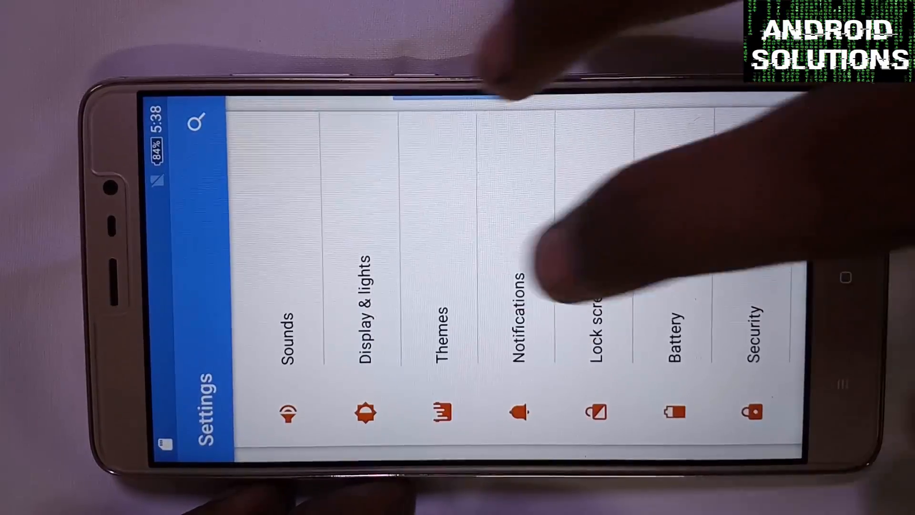
{"action": "scroll", "scroll_direction": "left", "scroll_amount": 3}
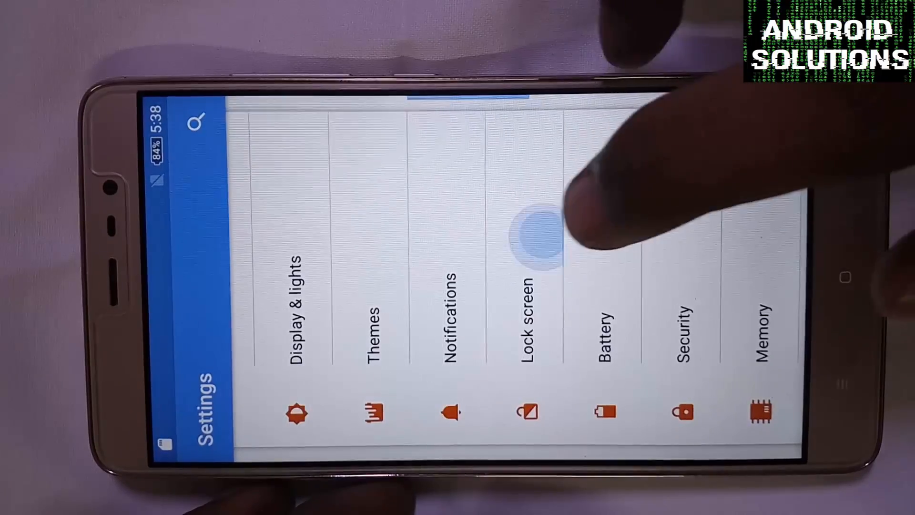
{"action": "scroll", "scroll_direction": "right", "scroll_amount": 3}
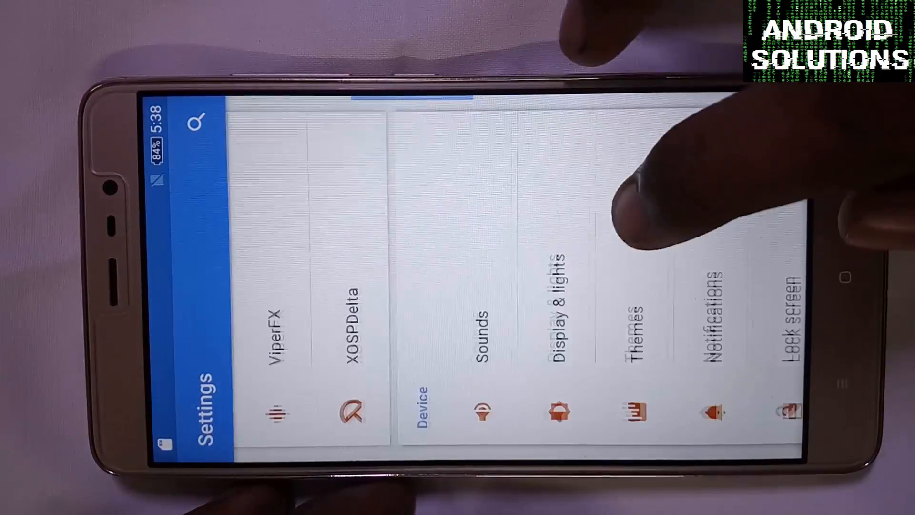
{"action": "scroll", "scroll_direction": "left", "scroll_amount": 3}
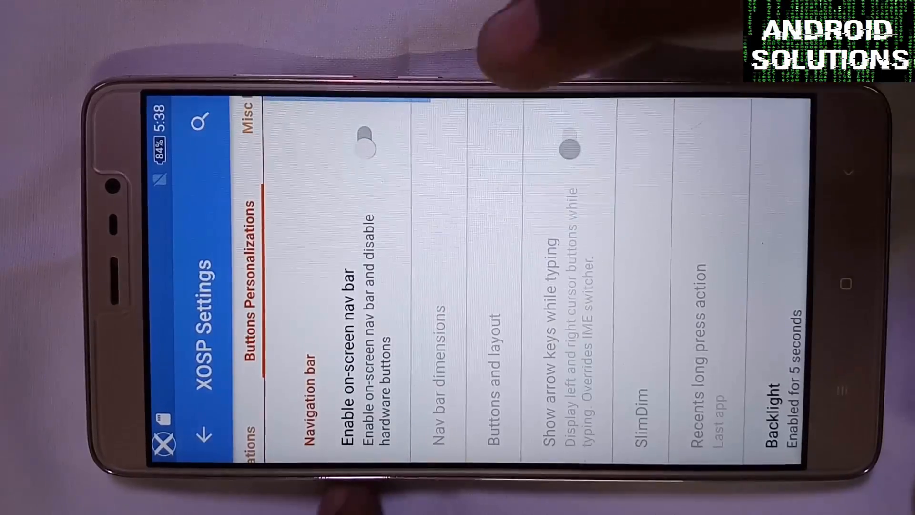
{"action": "scroll", "scroll_direction": "left", "scroll_amount": 3}
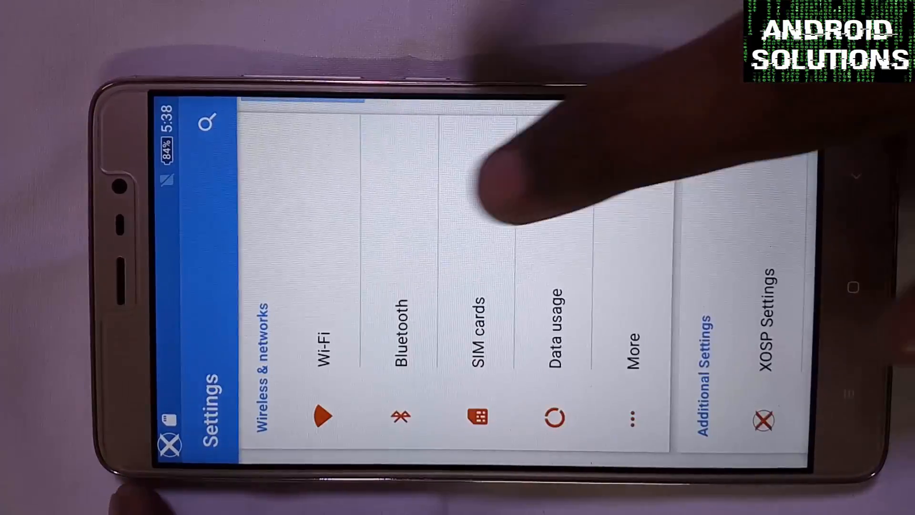
{"action": "left_click", "coordinate": [330, 338]}
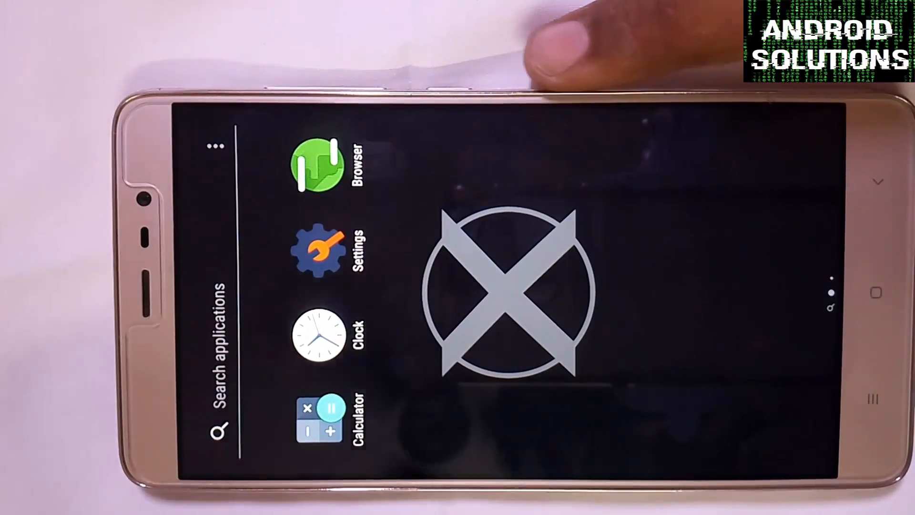
- Open the app drawer's overflow menu with Sort apps, Manage apps and Settings
{"action": "left_click", "coordinate": [216, 146]}
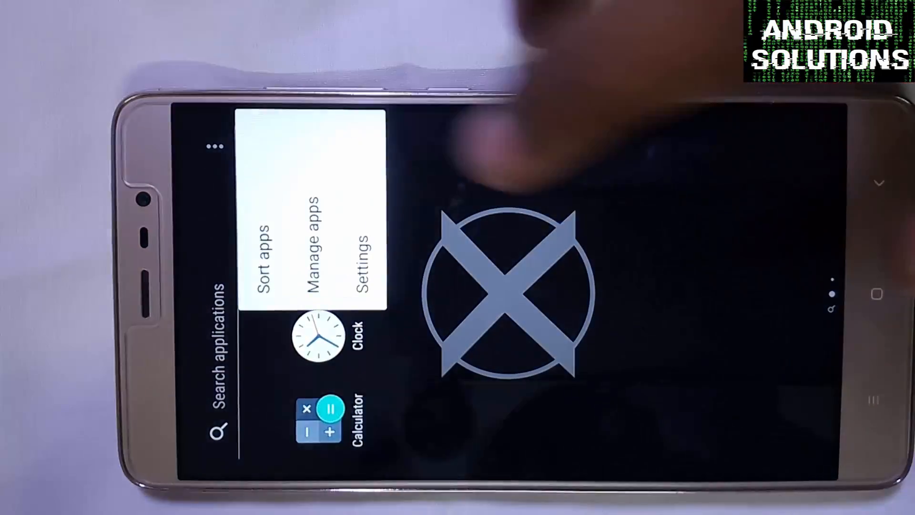